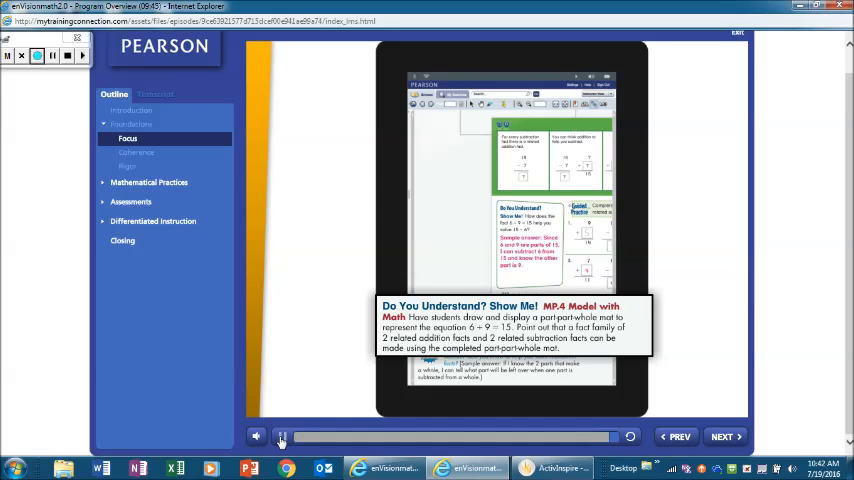
Advance from the Focus examples to the Problem Solving Guide under Mathematical Practices.
click(136, 152)
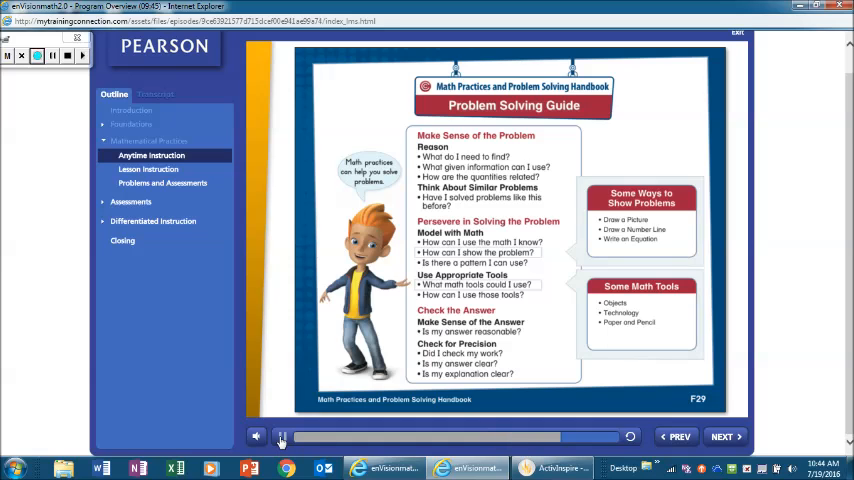
Go to the lesson instruction example, continue past Differentiated Instruction's Assess and Differentiate to Personalized Practice.
click(148, 168)
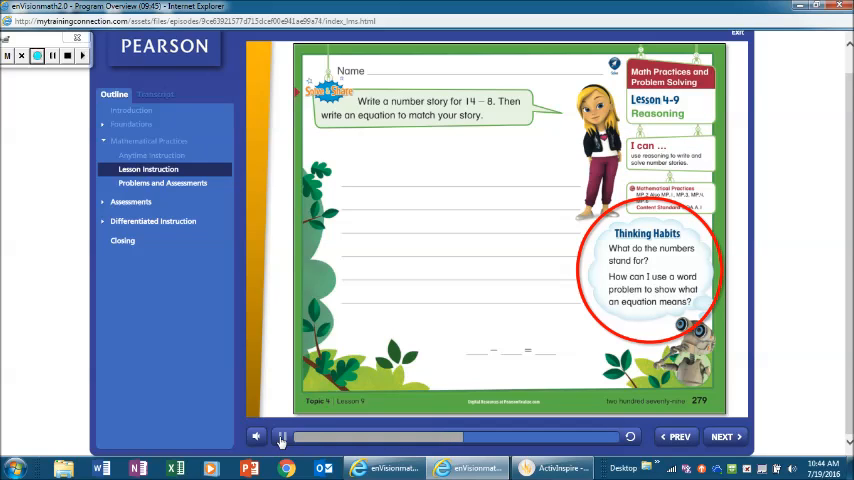
click(720, 436)
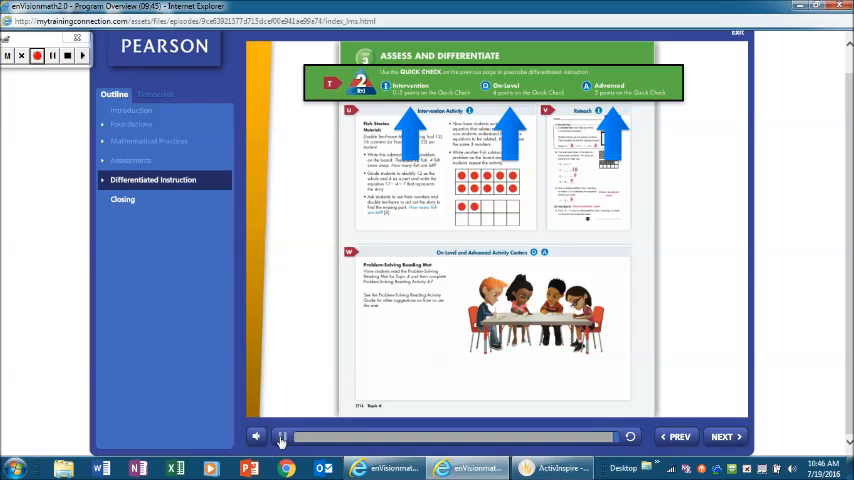
click(722, 436)
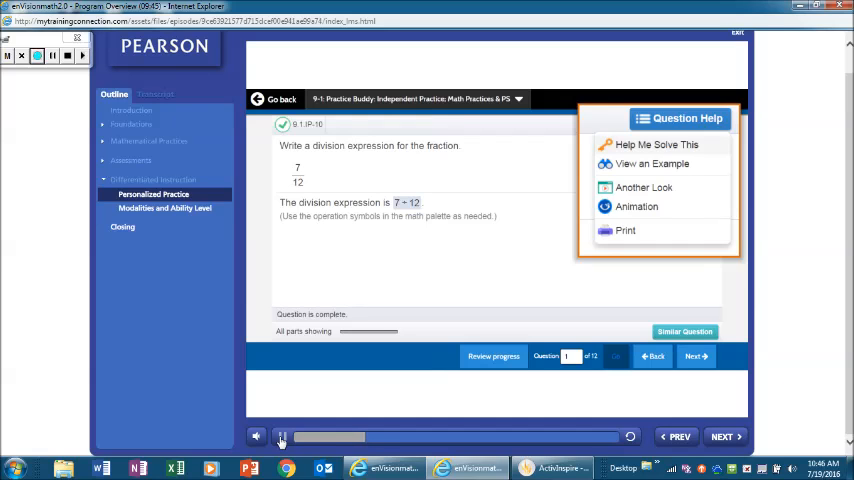
Preview the Practice Buddy help options in turn: Help Me Solve This, View an Example, Another Look.
click(656, 144)
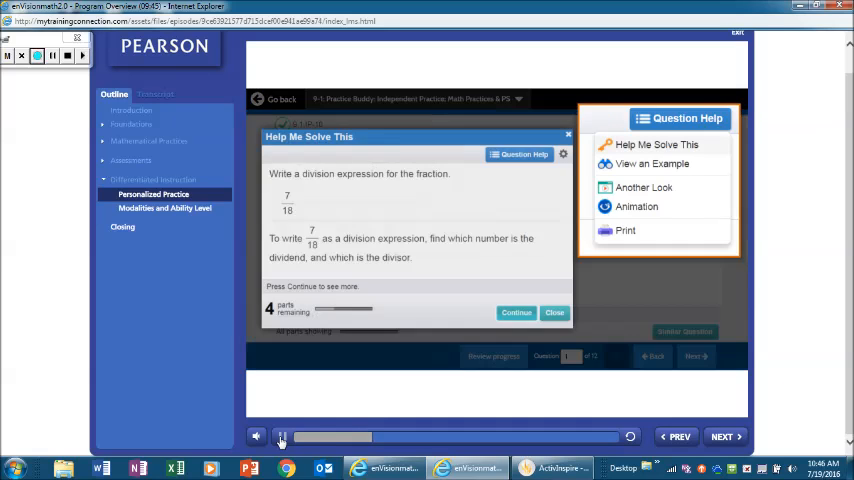
click(652, 164)
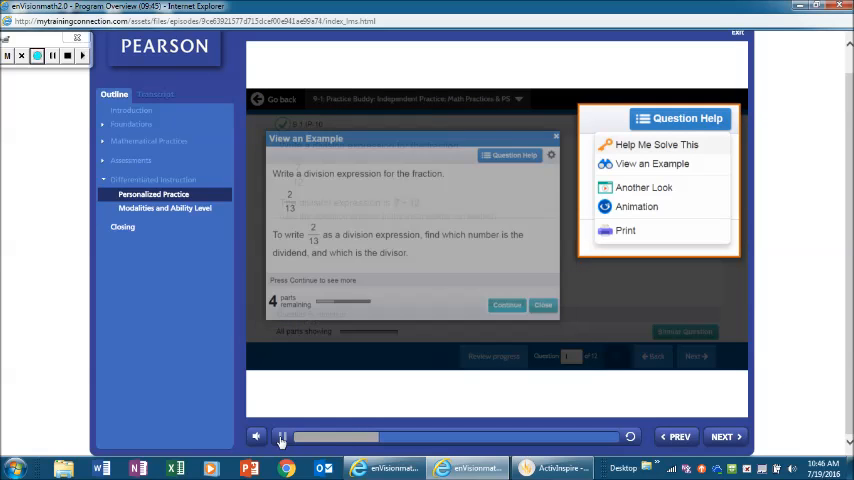
click(644, 188)
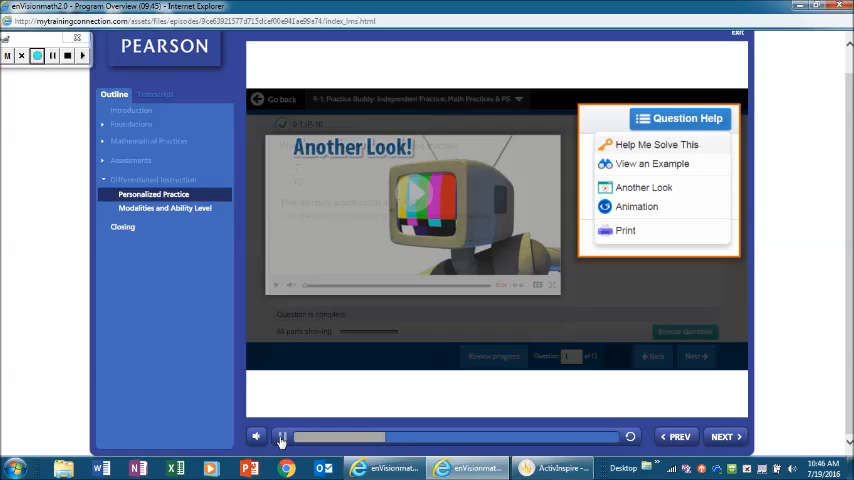